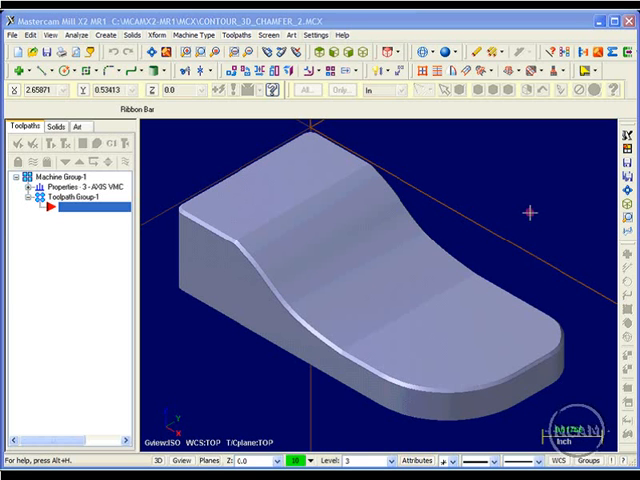
mouse_move(318, 124)
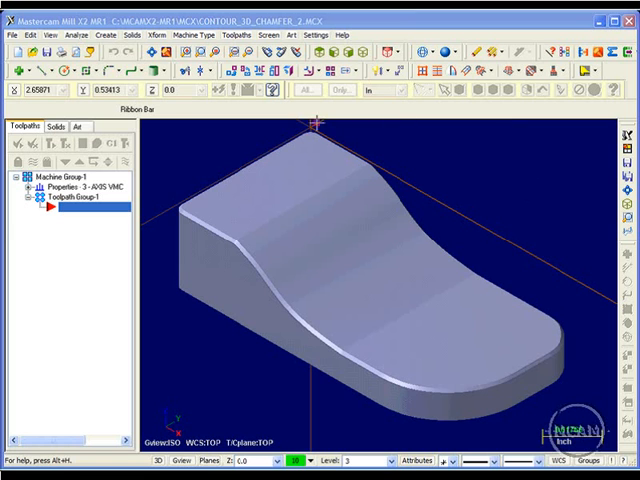
mouse_move(230, 204)
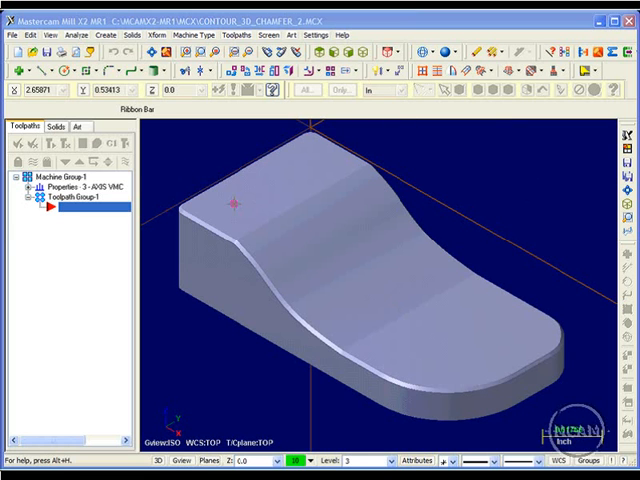
mouse_move(305, 320)
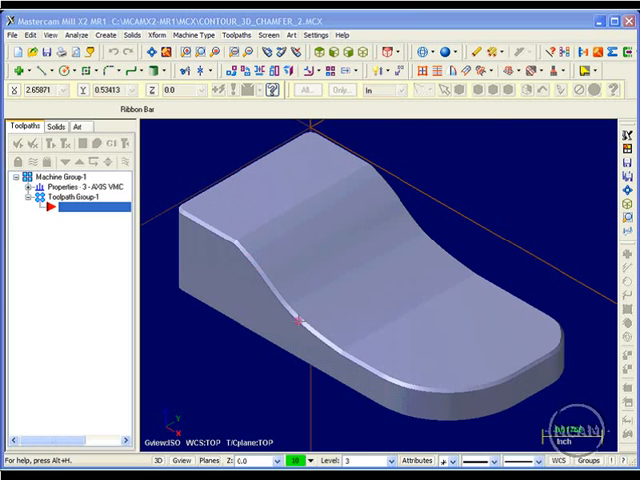
mouse_move(542, 303)
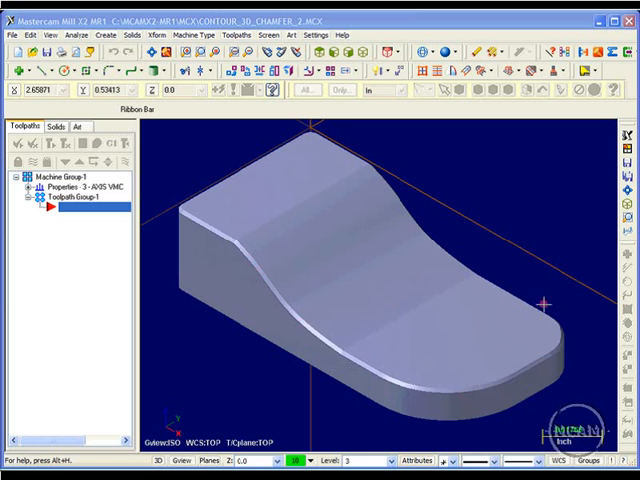
mouse_move(307, 127)
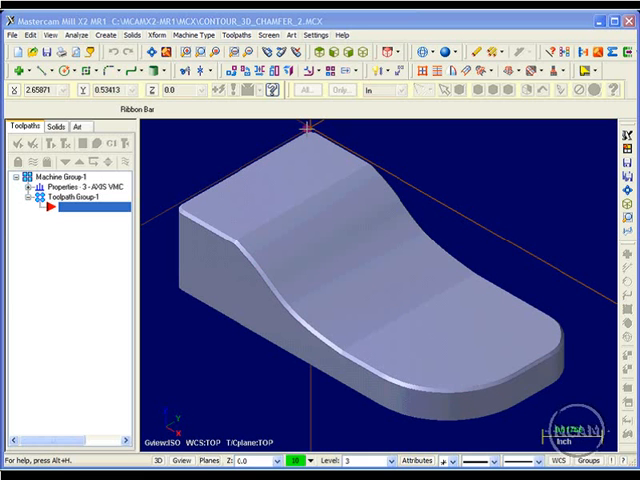
mouse_move(202, 162)
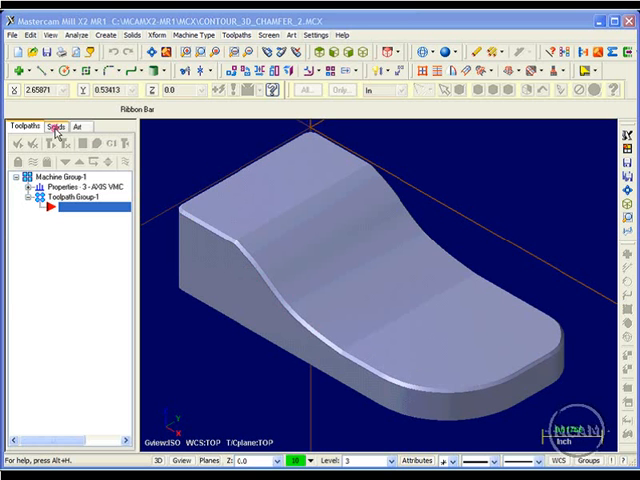
View the Chamfer feature's settings in the solid history without changing them.
left_click(57, 126)
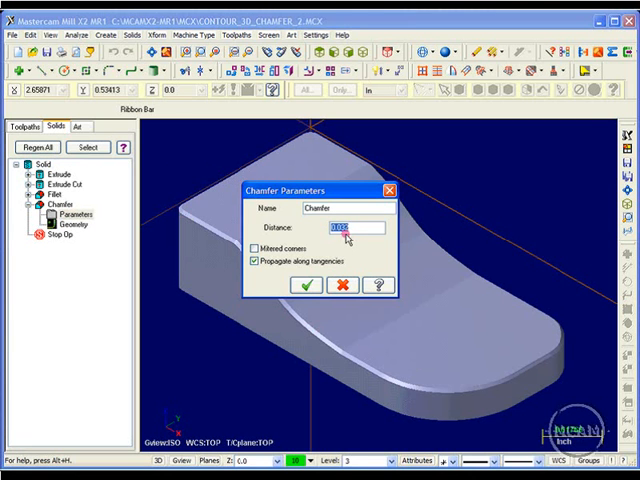
left_click(308, 285)
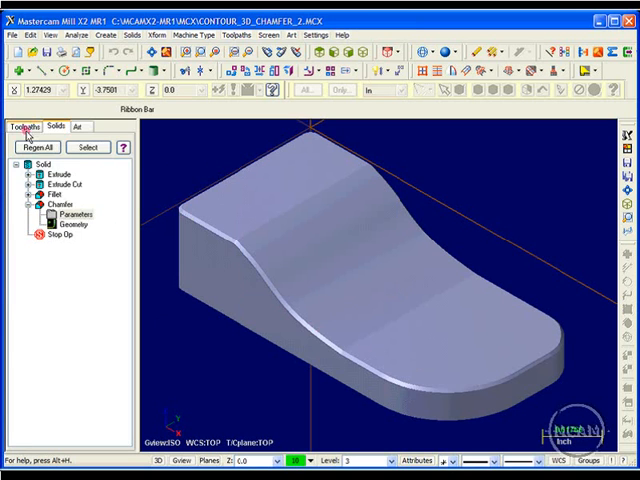
left_click(24, 125)
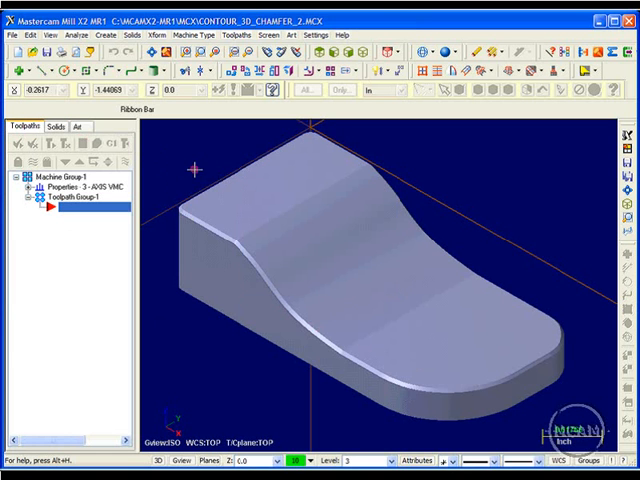
mouse_move(175, 205)
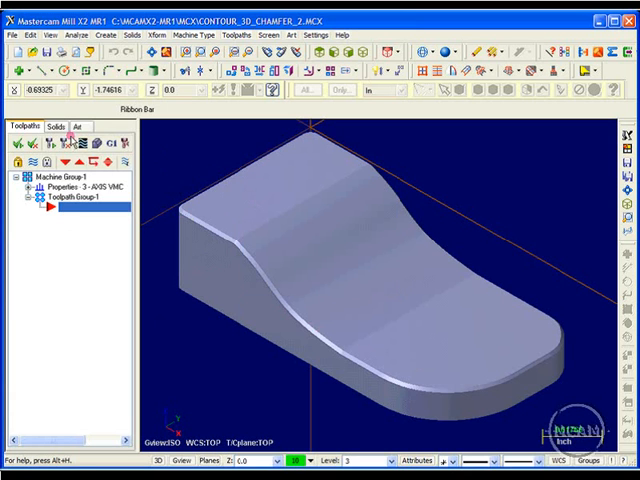
Suppress the Chamfer feature in the solid's feature history.
left_click(57, 125)
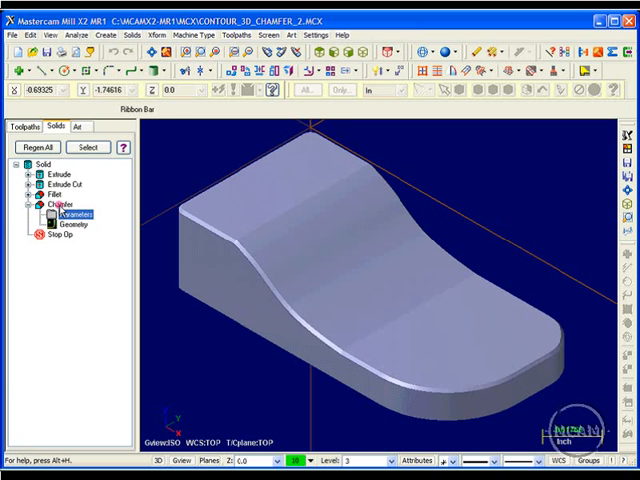
right_click(44, 207)
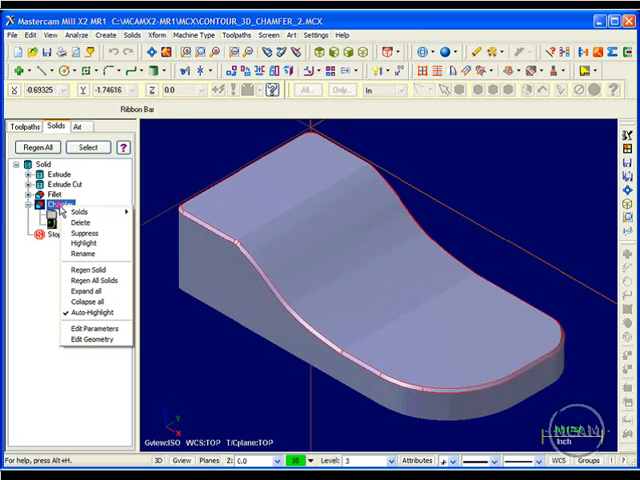
mouse_move(80, 242)
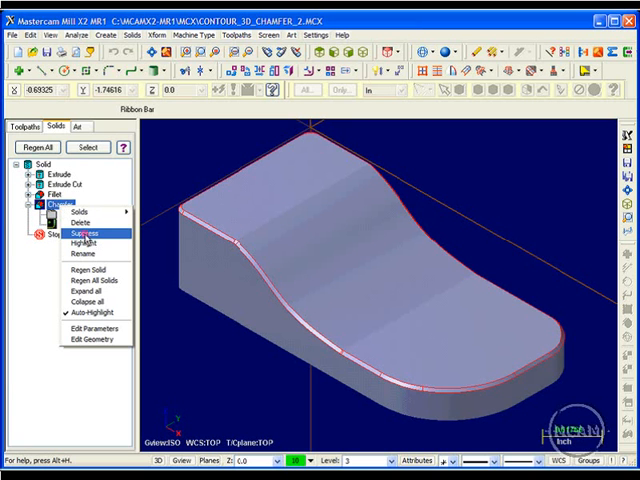
left_click(72, 231)
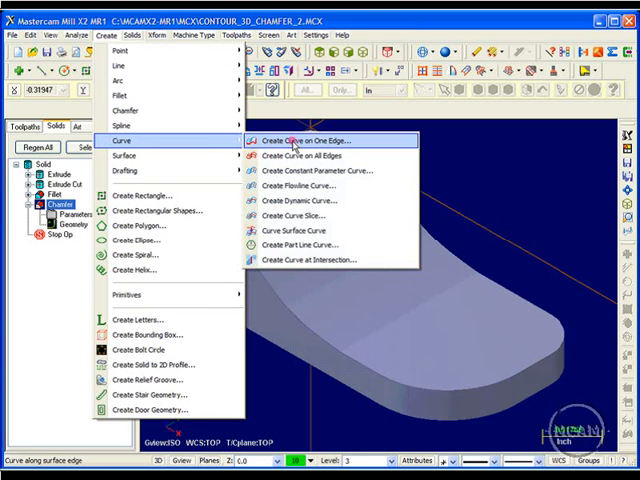
mouse_move(336, 142)
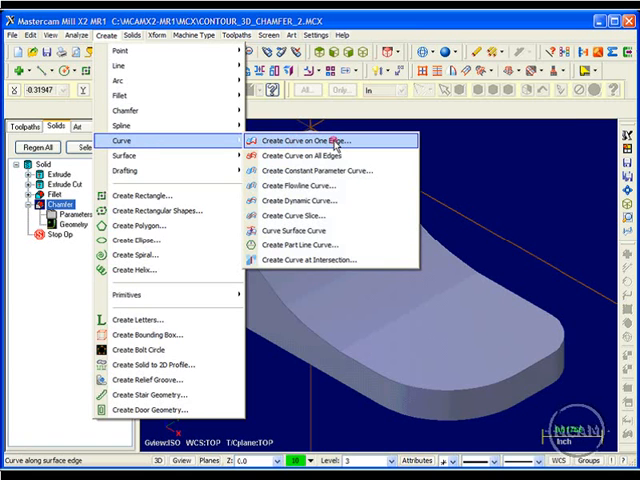
Start the Create Curve on One Edge command on the sloped solid.
left_click(305, 141)
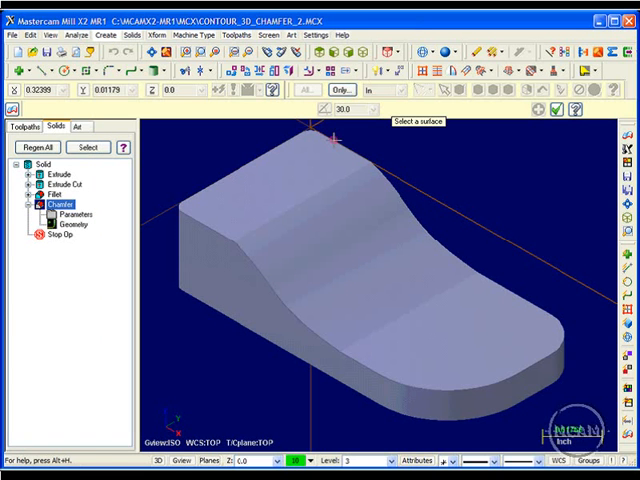
mouse_move(207, 230)
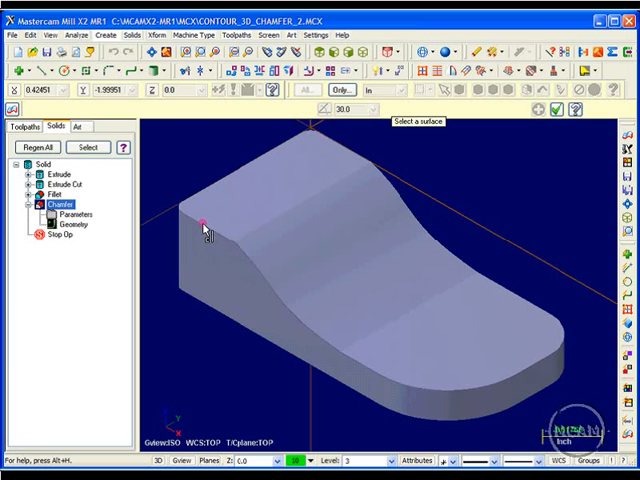
mouse_move(256, 272)
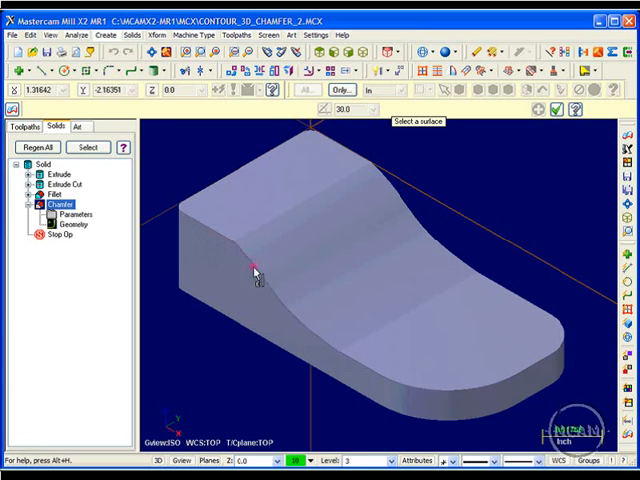
mouse_move(382, 375)
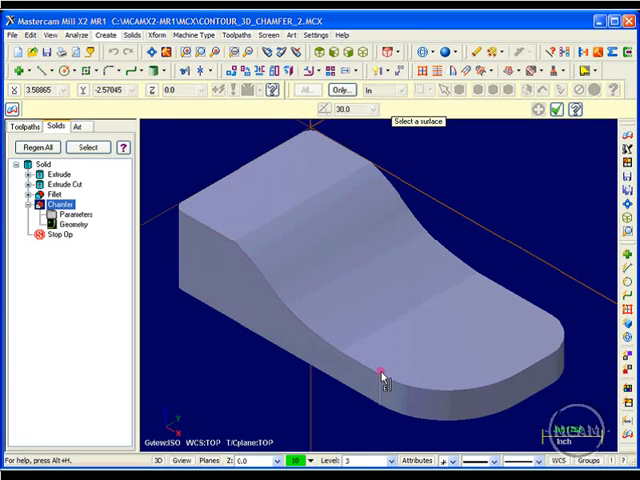
mouse_move(225, 265)
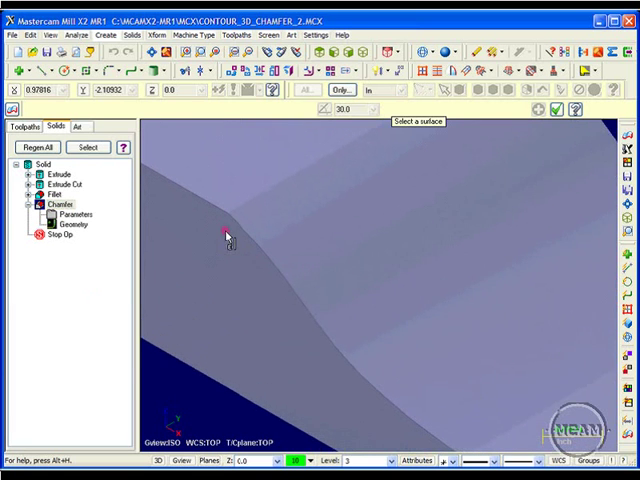
mouse_move(230, 213)
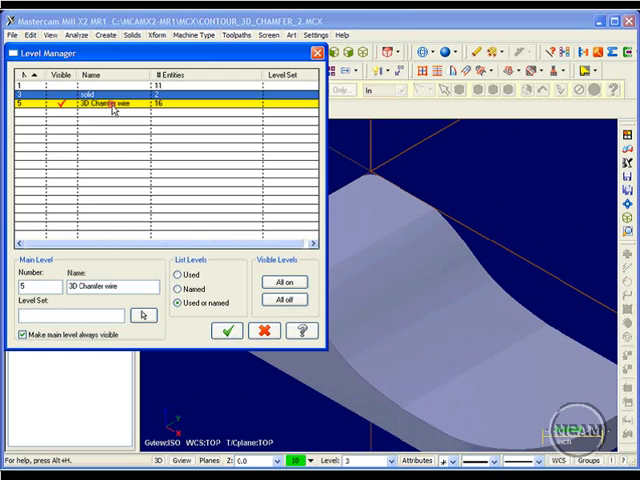
Leave the green edge-curve outline and switch back to Toolpath Group-1 in Toolpaths.
left_click(227, 331)
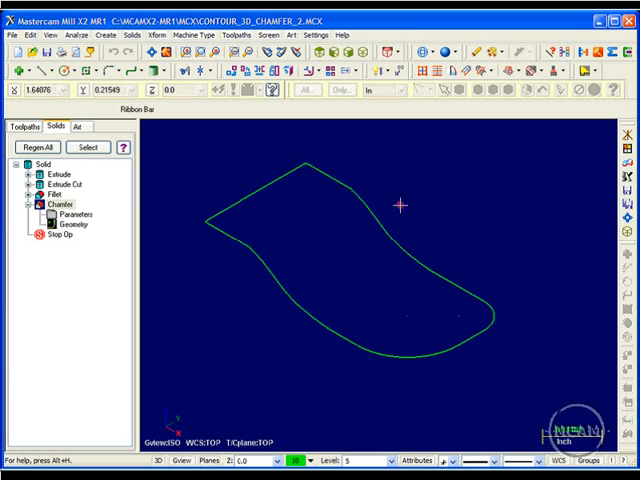
left_click(22, 126)
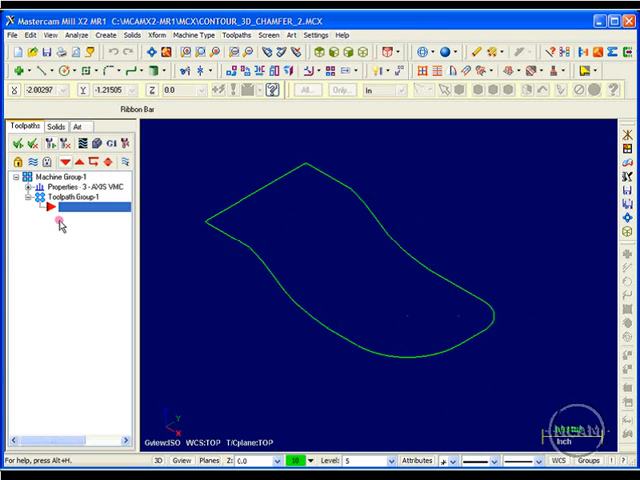
Add a Contour toolpath to Toolpath Group-1, chained on the green part outline.
right_click(68, 208)
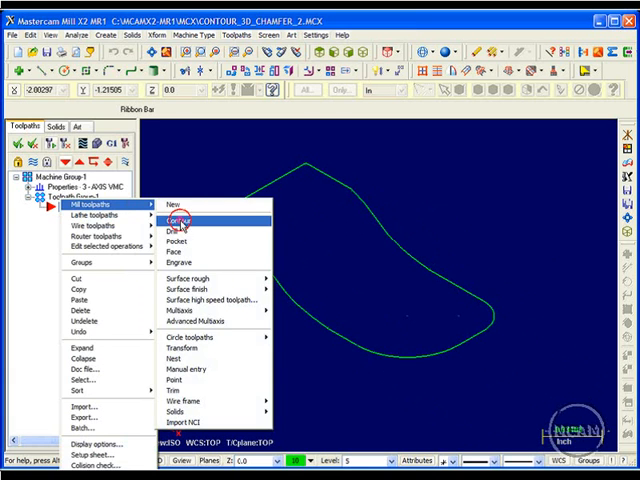
left_click(173, 219)
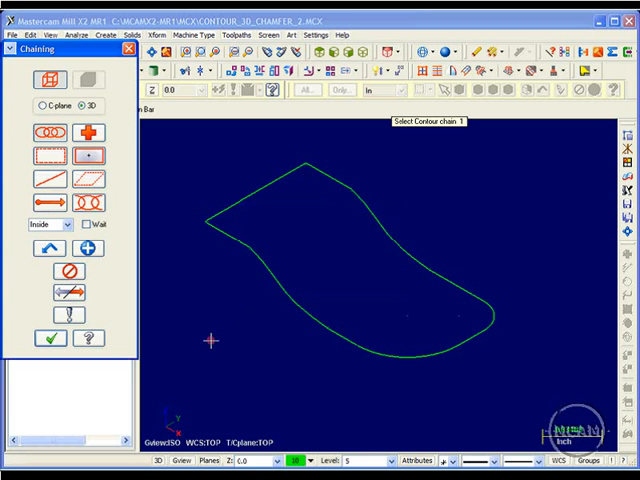
left_click(220, 212)
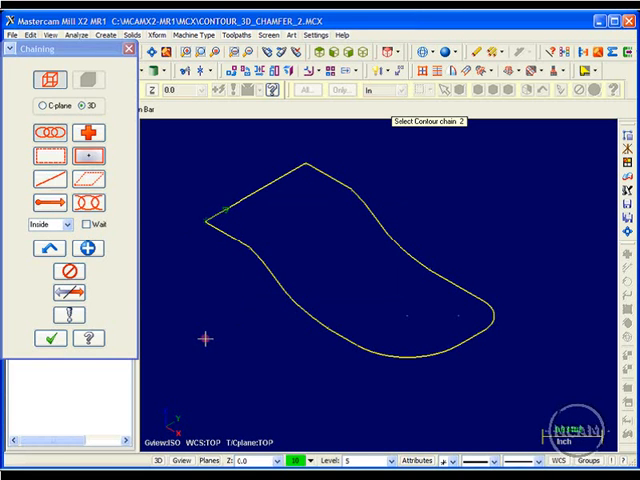
left_click(51, 338)
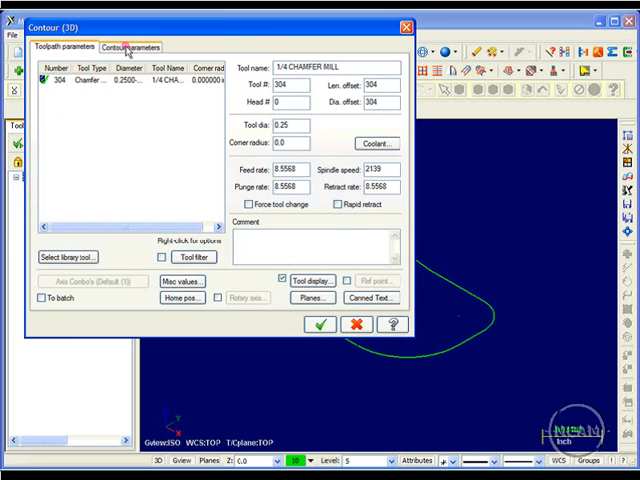
Choose 3D chamfer contour type and accept width 0.032, tip offset 0.025.
left_click(131, 46)
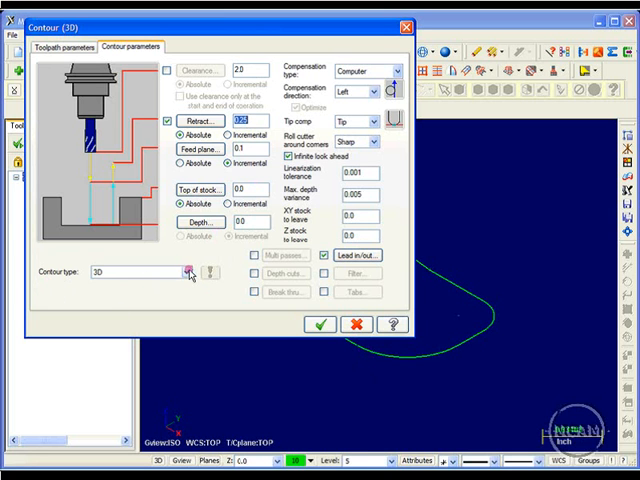
left_click(186, 272)
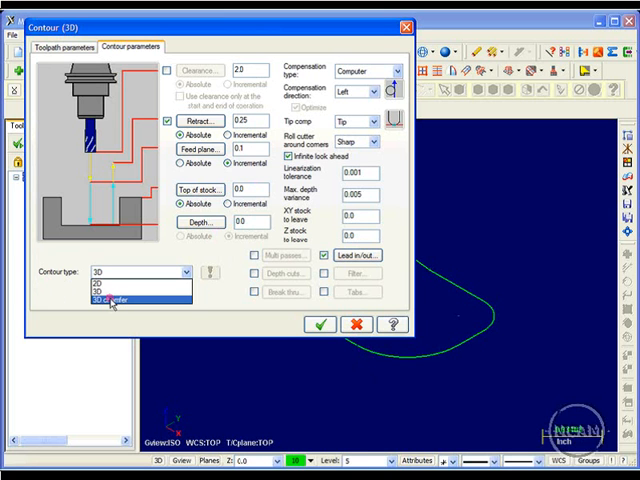
left_click(116, 299)
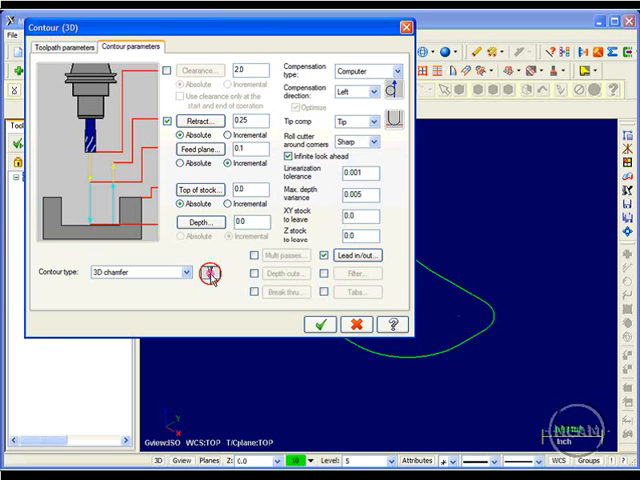
left_click(209, 272)
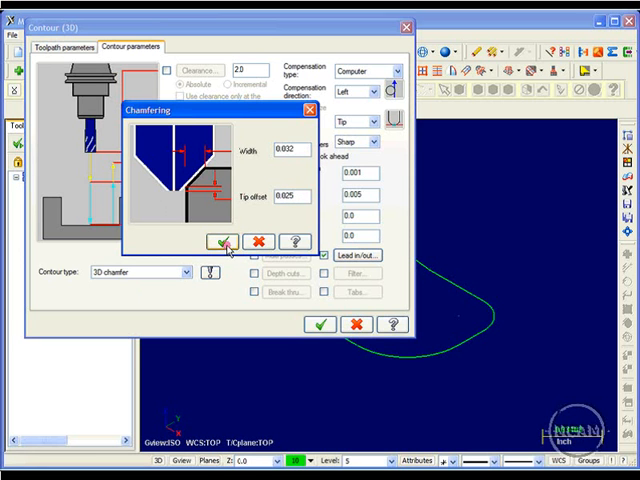
left_click(224, 242)
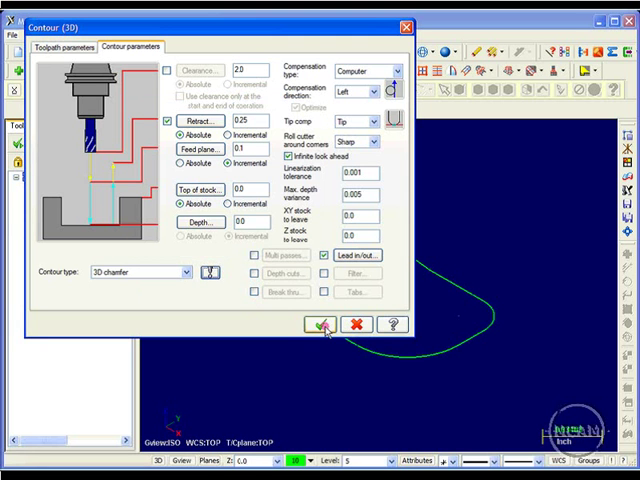
Generate the 3D chamfer contour and scrub the chamfer mill along it in Backplot.
left_click(320, 324)
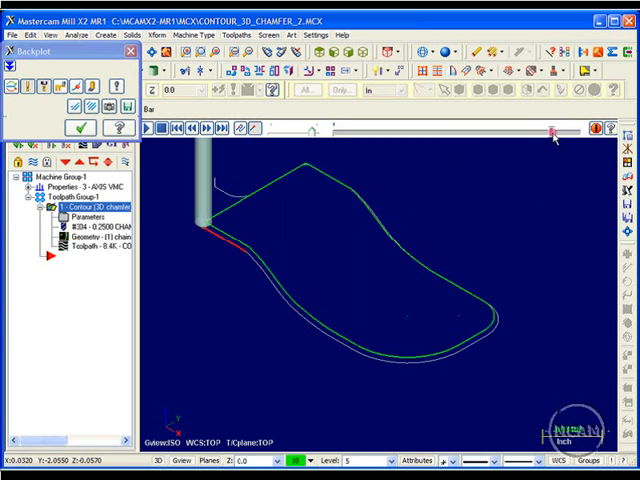
left_click_drag(557, 131, 504, 135)
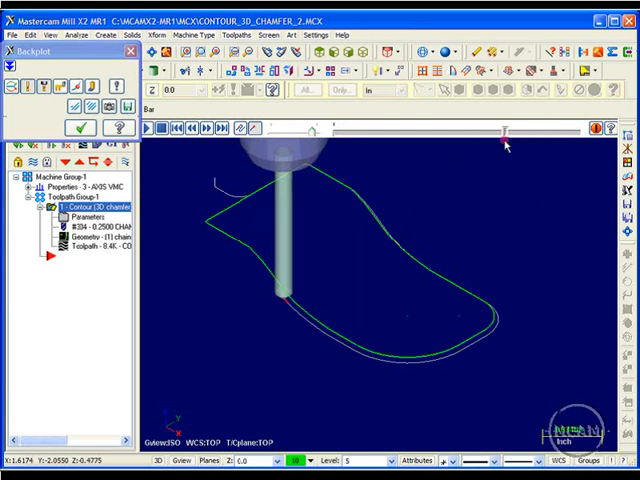
left_click_drag(505, 133, 490, 133)
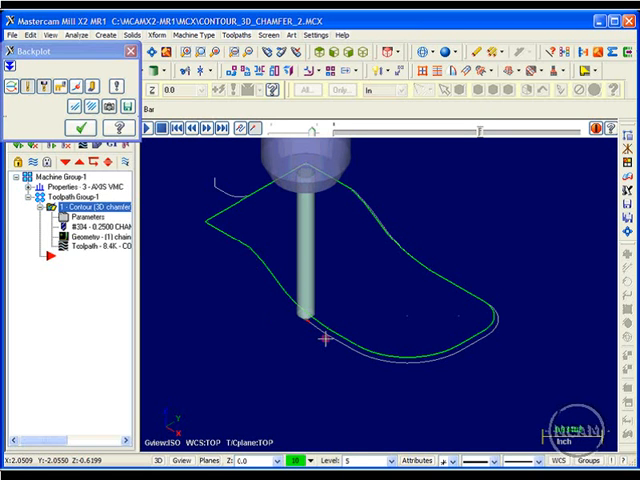
mouse_move(533, 160)
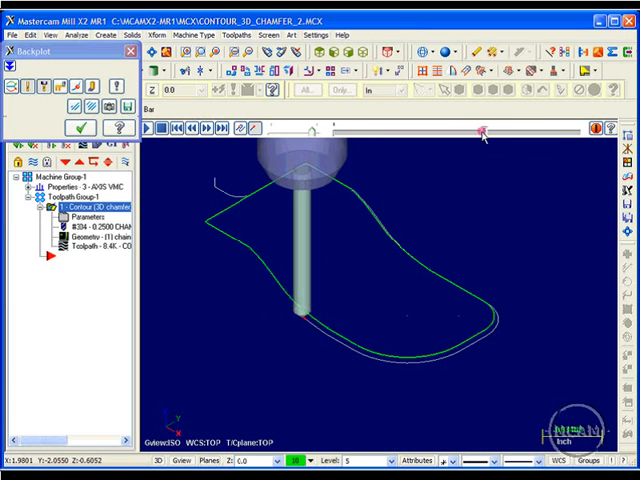
left_click_drag(485, 129, 535, 129)
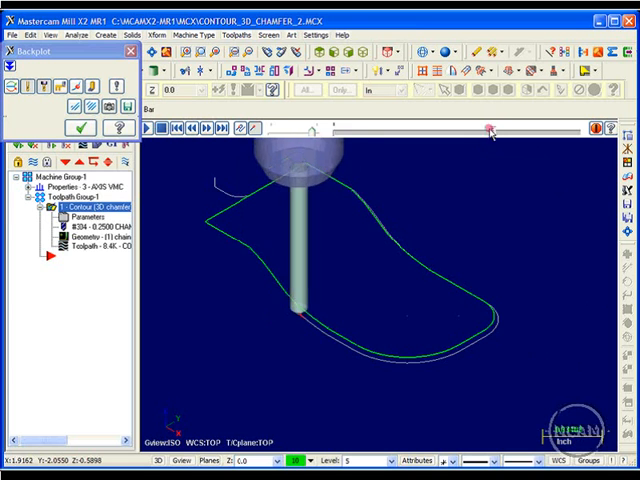
left_click_drag(487, 128, 530, 128)
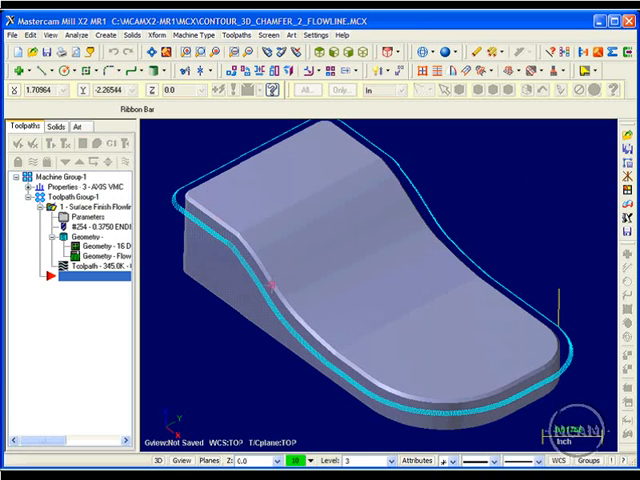
mouse_move(370, 378)
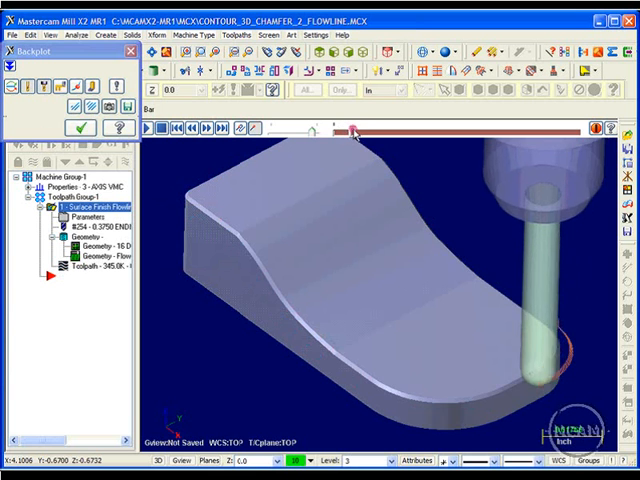
Step the ball mill along the Surface Finish Flowline path in Backplot.
left_click_drag(350, 128, 375, 128)
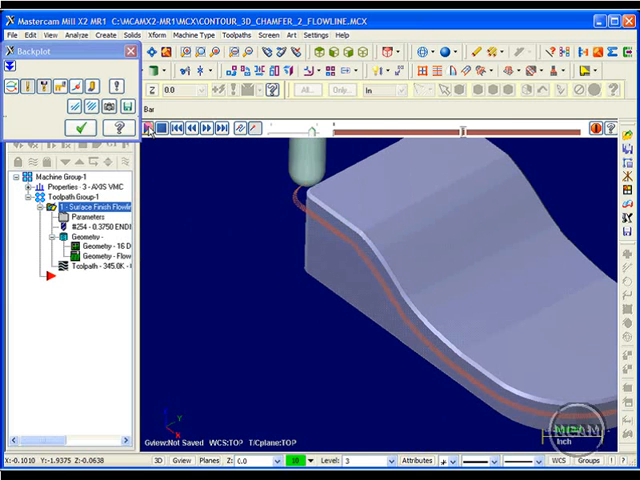
left_click(146, 128)
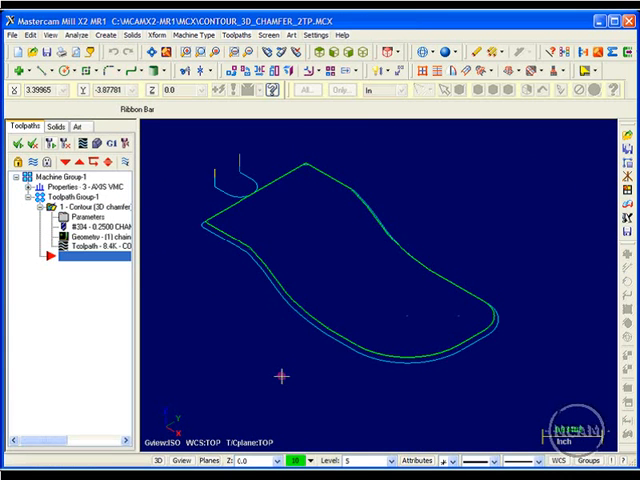
mouse_move(174, 277)
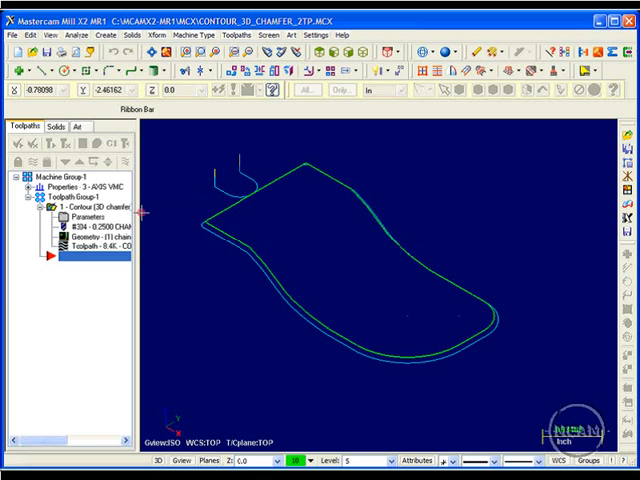
mouse_move(237, 157)
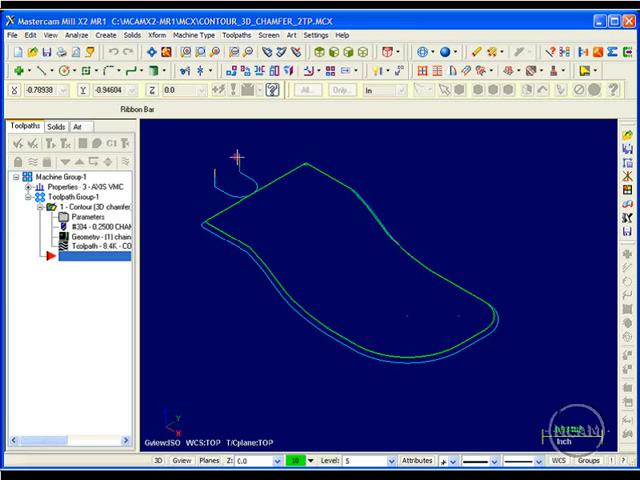